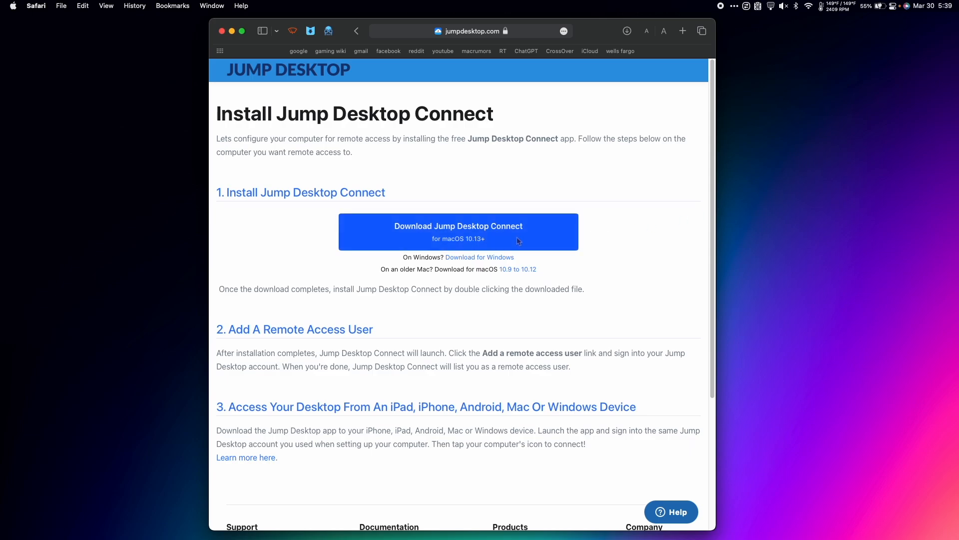
# Download Jump Desktop Connect for macOS and open the JumpDesktopConnect.dmg from Downloads in Finder
pyautogui.click(457, 230)
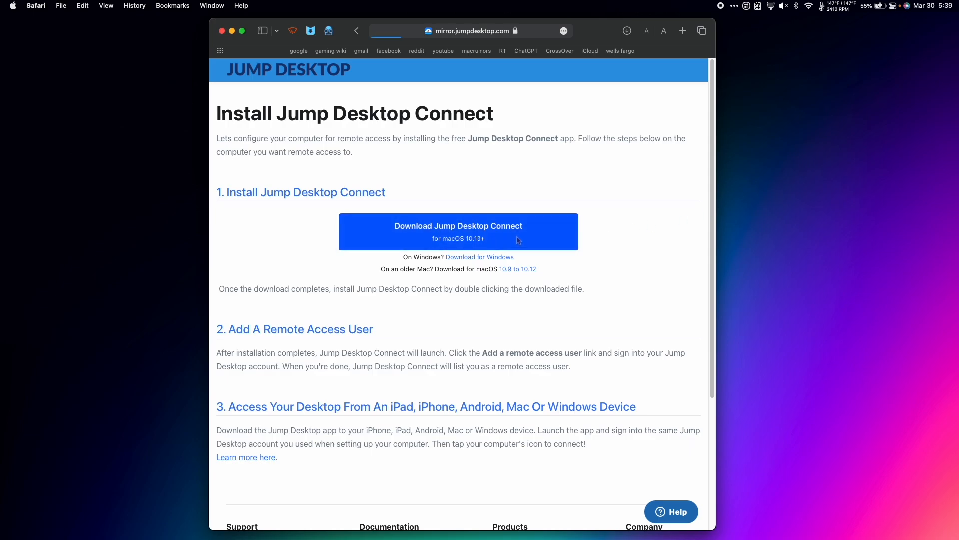
pyautogui.click(458, 231)
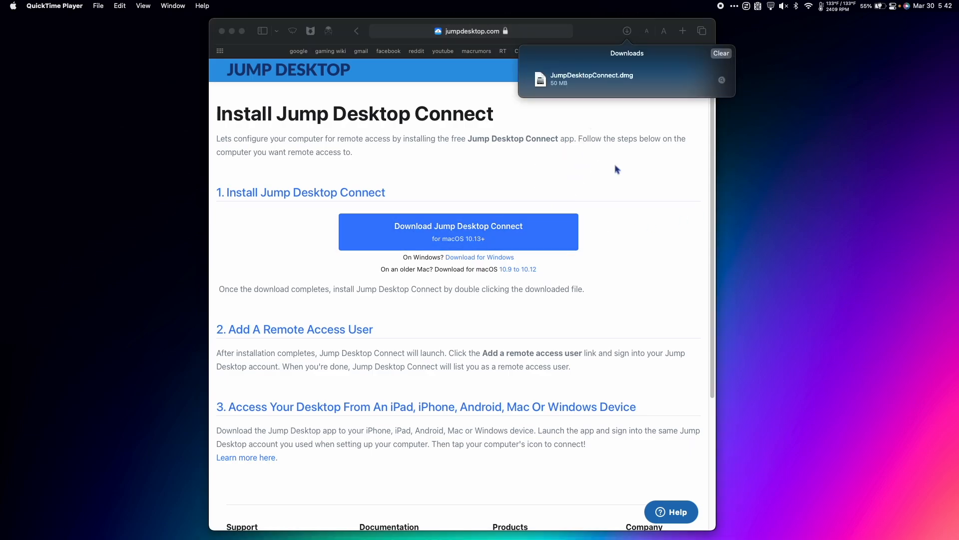
pyautogui.moveTo(725, 86)
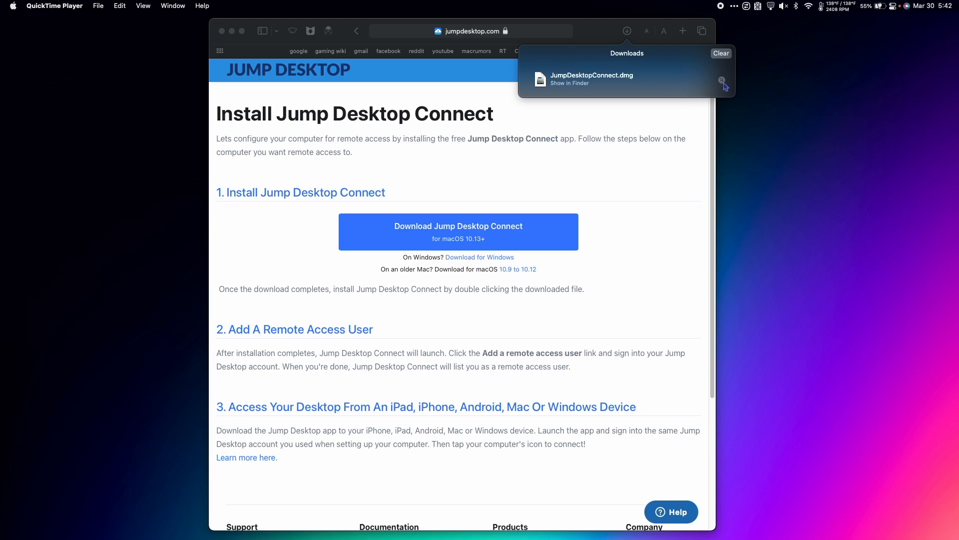
pyautogui.click(570, 82)
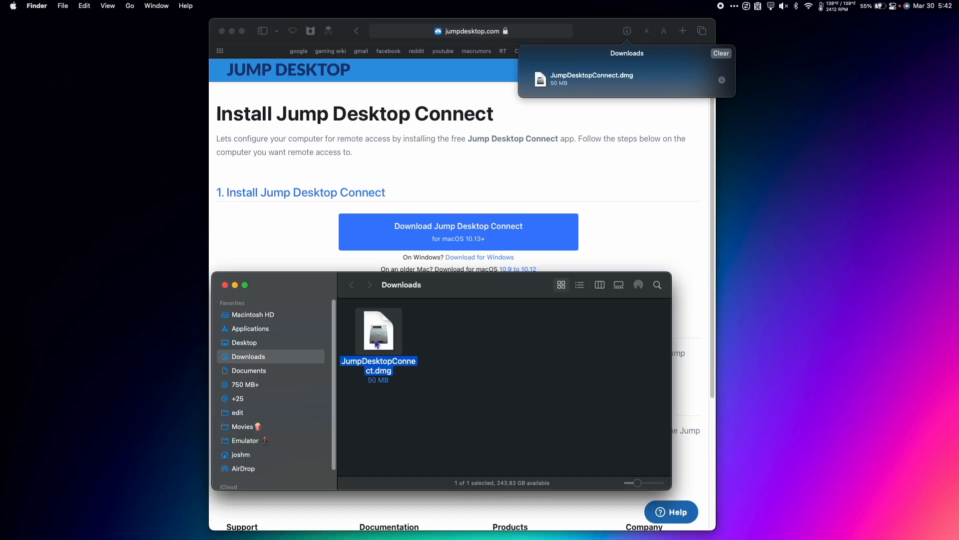
pyautogui.doubleClick(378, 332)
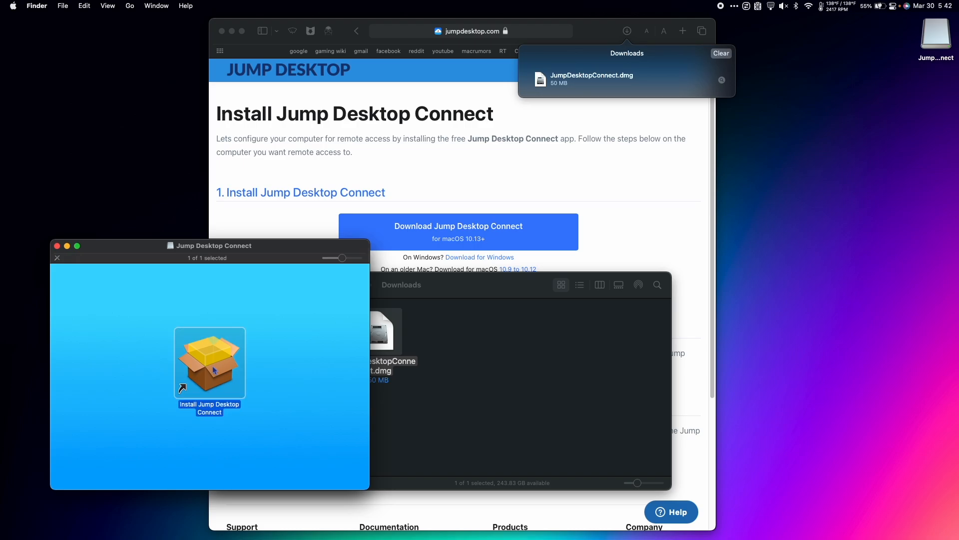
# Run the Install Jump Desktop Connect package through the introduction and license, then authorize the install
pyautogui.doubleClick(208, 363)
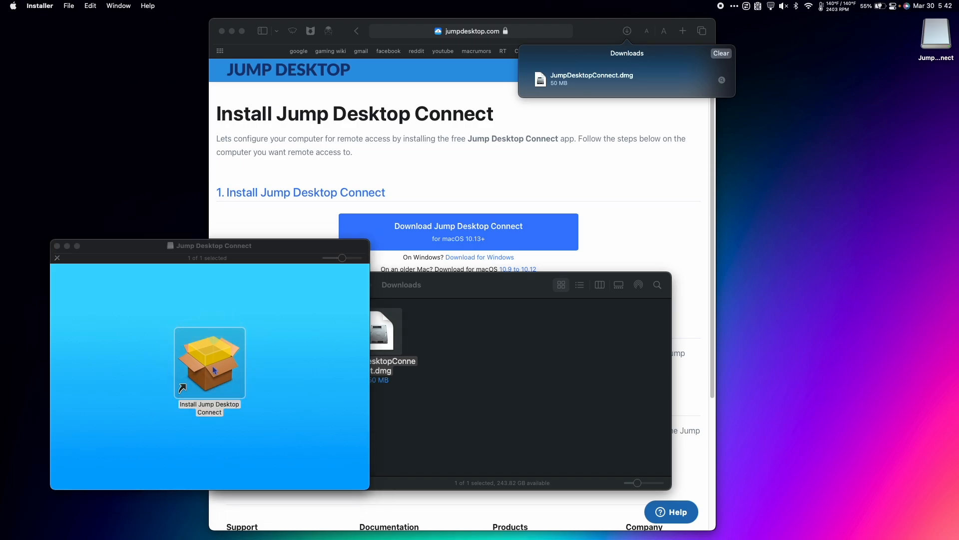
pyautogui.doubleClick(209, 363)
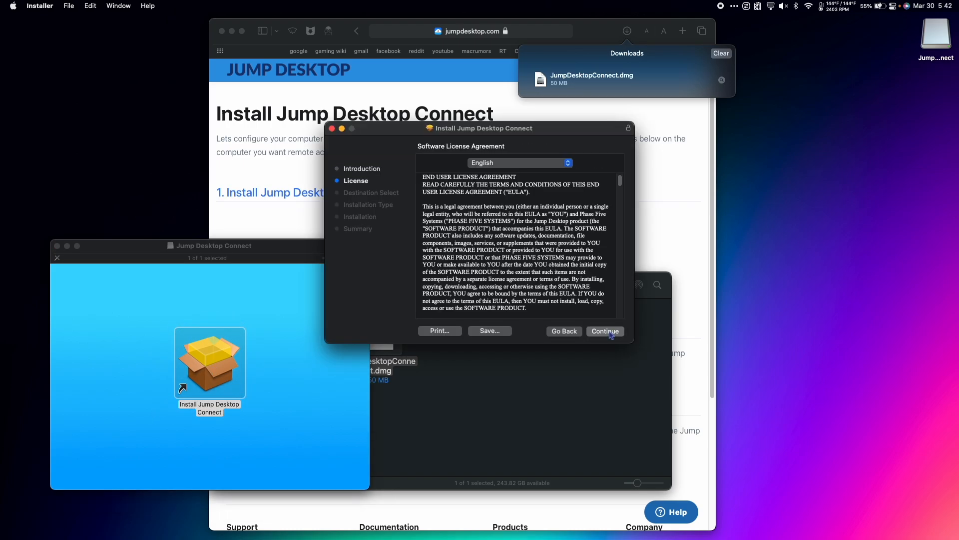
pyautogui.click(606, 331)
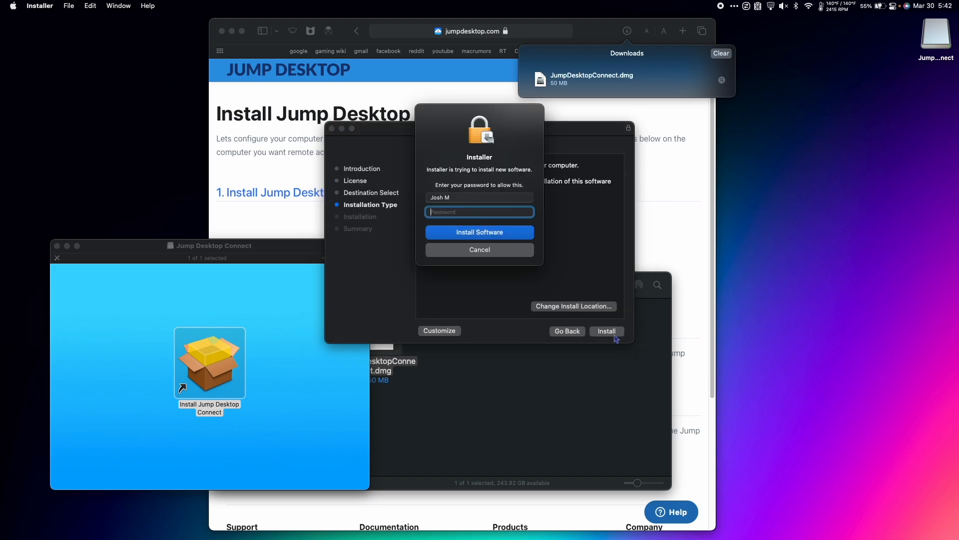
pyautogui.click(479, 232)
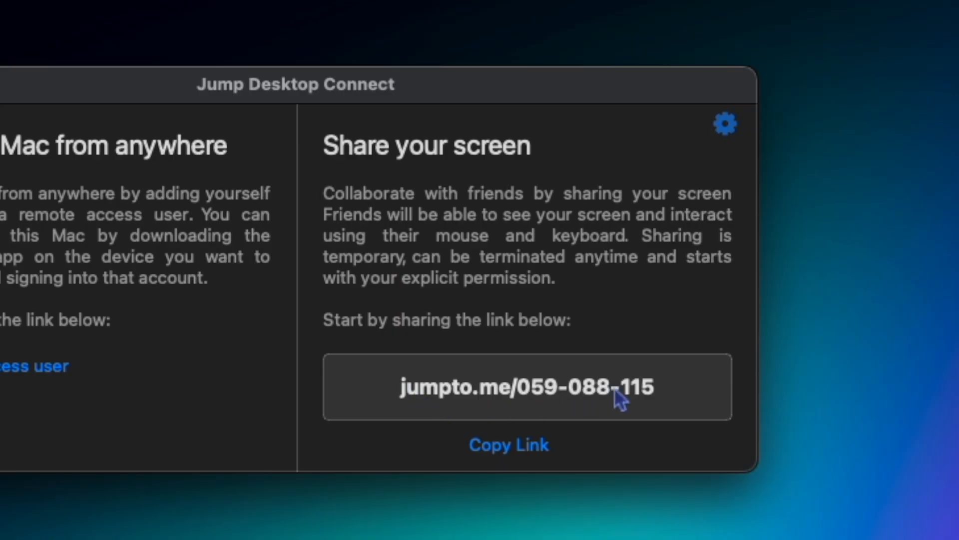
pyautogui.moveTo(462, 419)
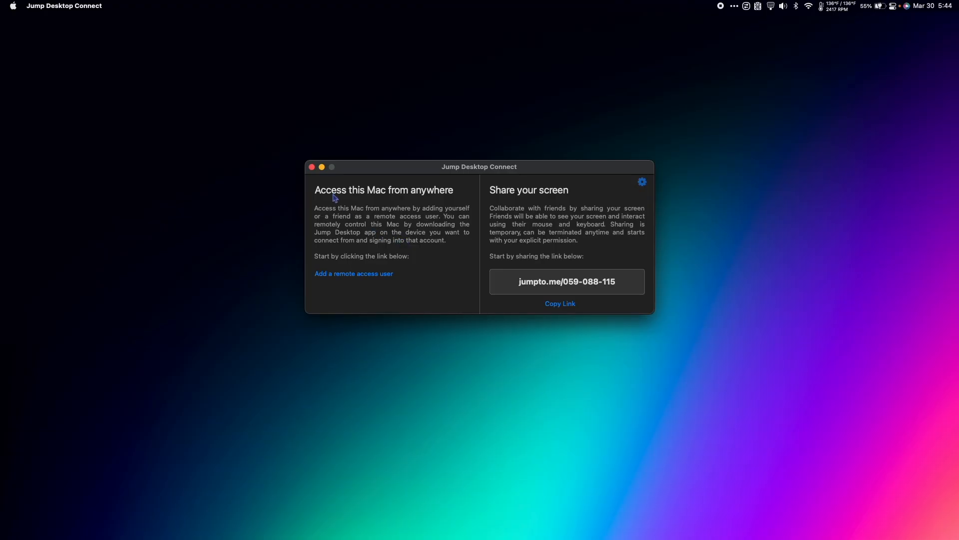
pyautogui.moveTo(365, 200)
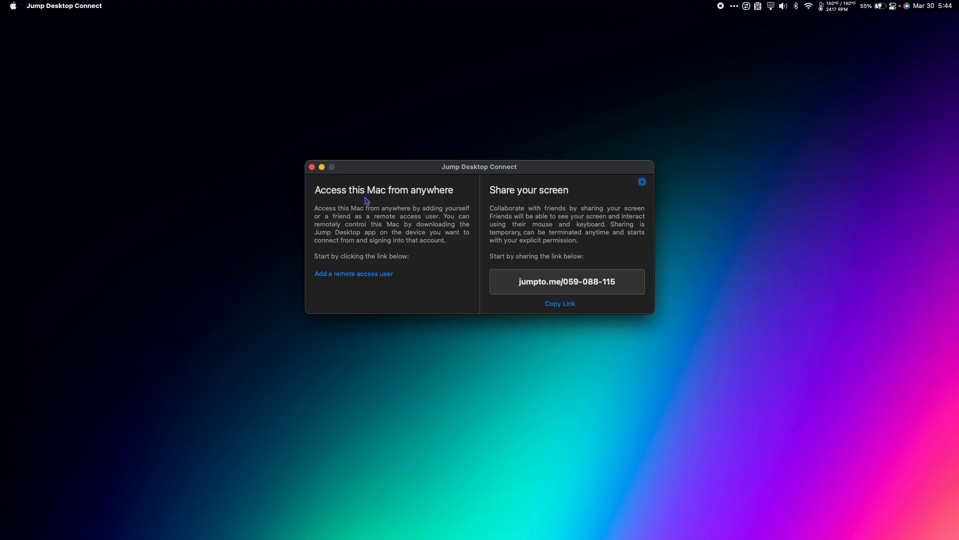
pyautogui.moveTo(306, 212)
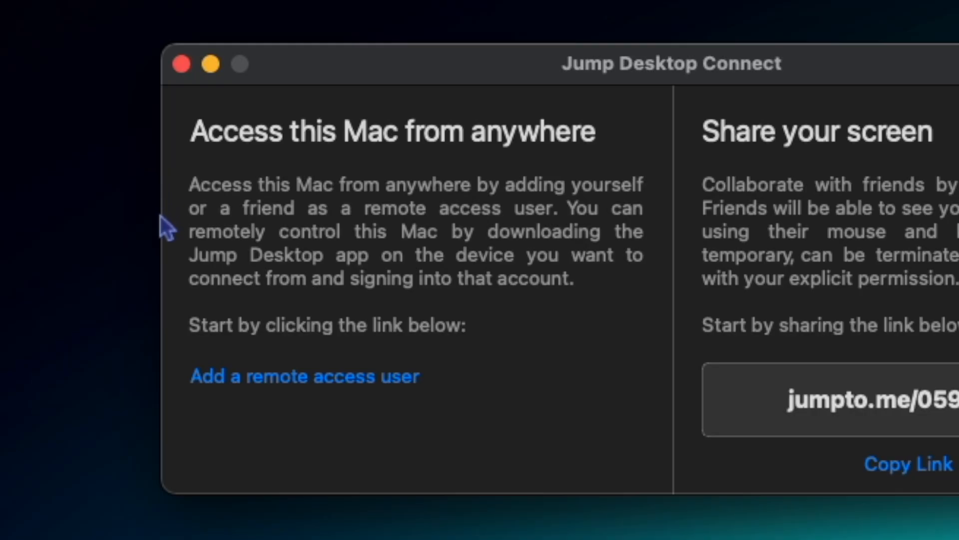
pyautogui.moveTo(167, 257)
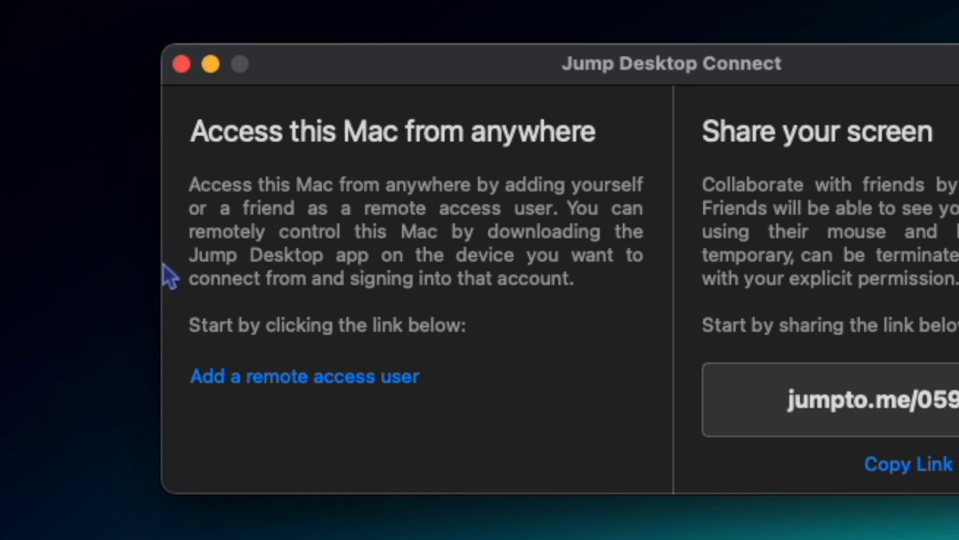
pyautogui.moveTo(178, 293)
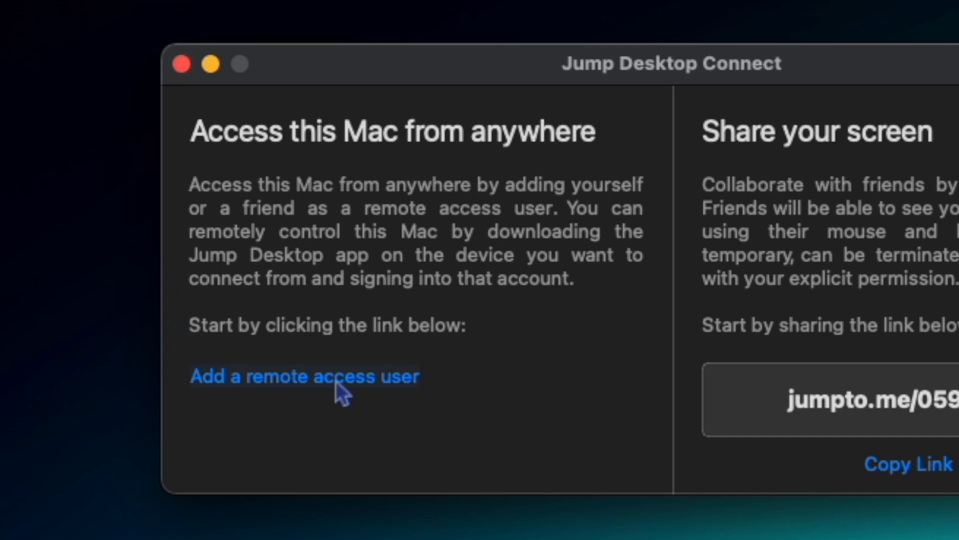
# Start adding a remote access user from the Jump Desktop Connect window
pyautogui.click(304, 376)
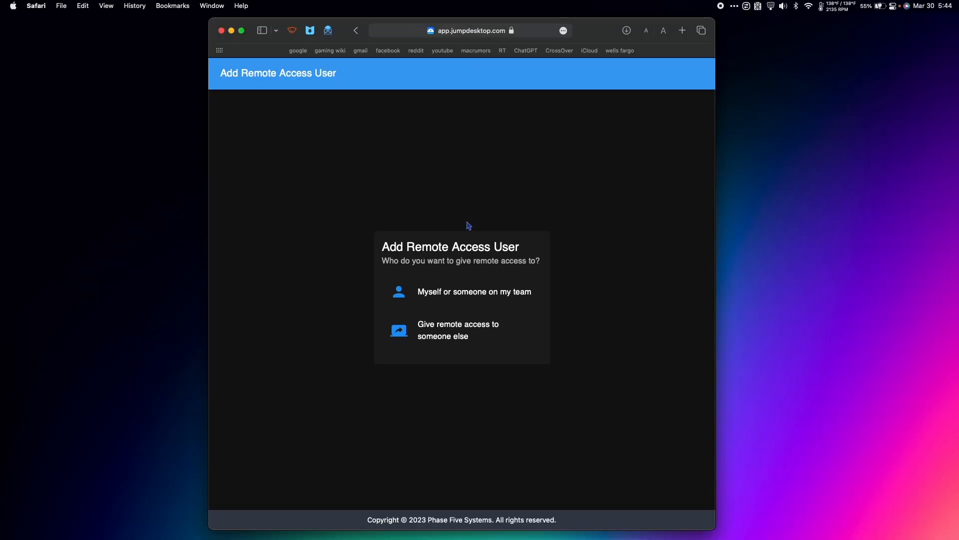
# Sign in with an Apple account and grant remote access to your own personal account
pyautogui.click(474, 291)
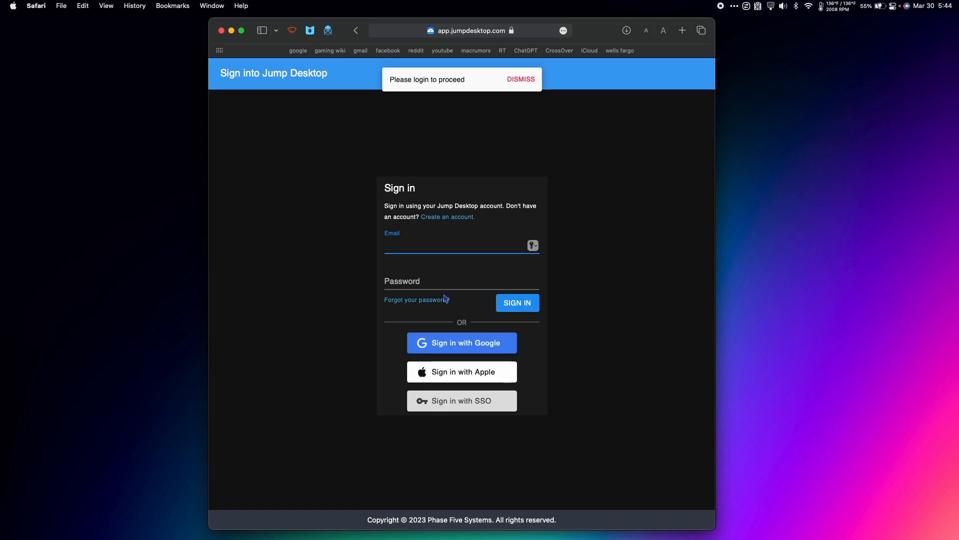
pyautogui.click(520, 79)
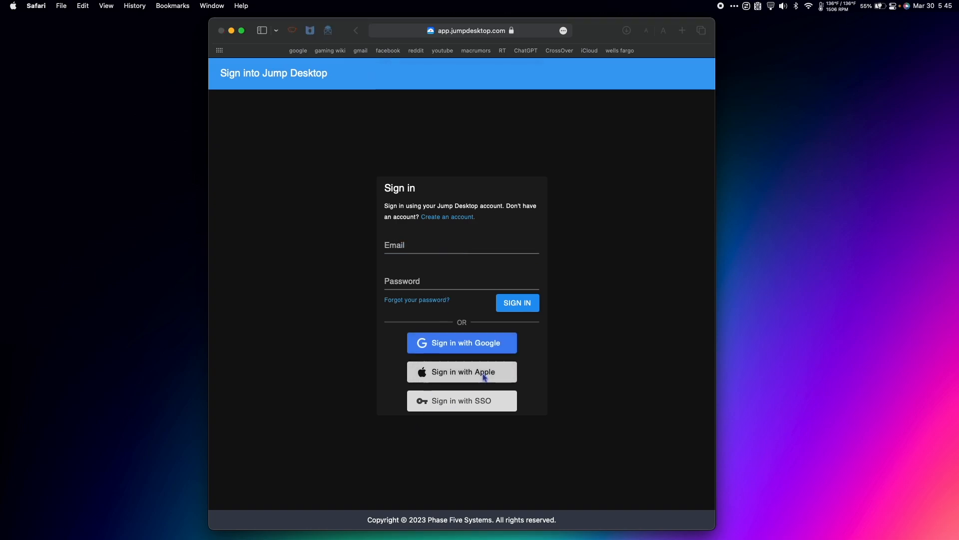
pyautogui.click(462, 371)
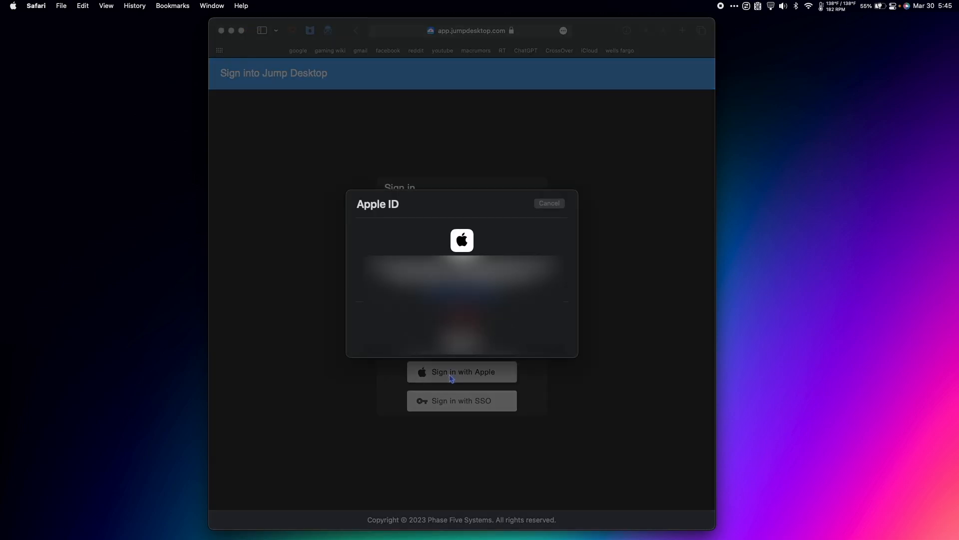
pyautogui.click(461, 372)
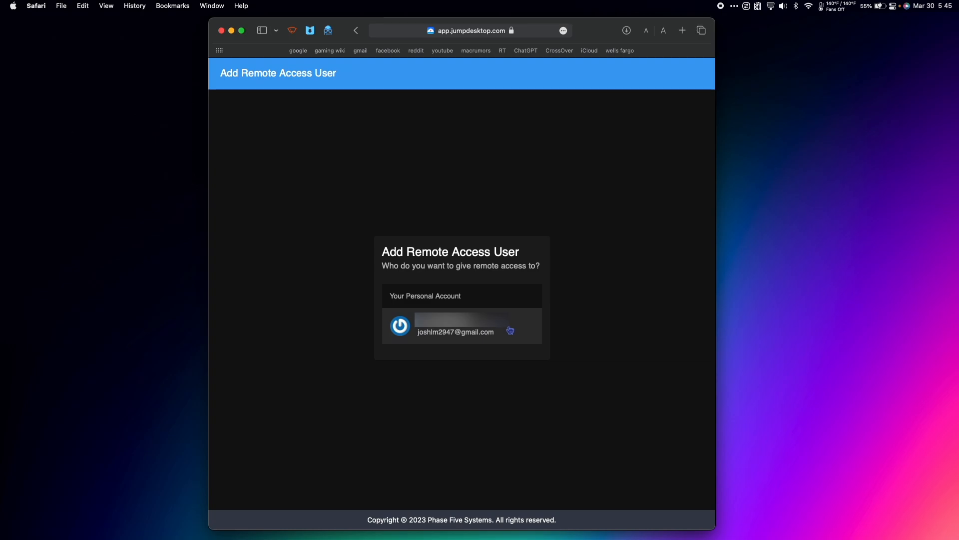
pyautogui.click(462, 325)
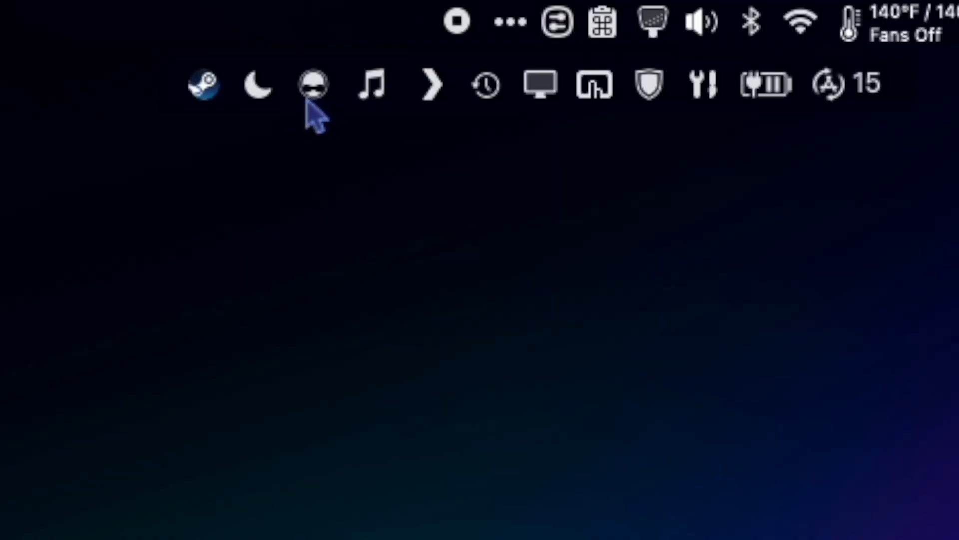
pyautogui.click(312, 84)
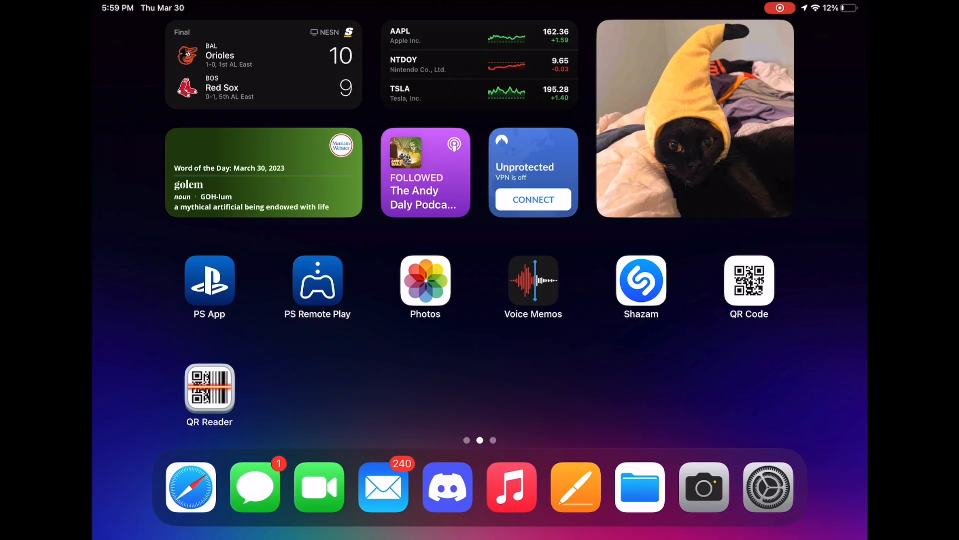
# Open the App Store from Spotlight and search for 'jump desktop' to reach its app page
pyautogui.write('app')
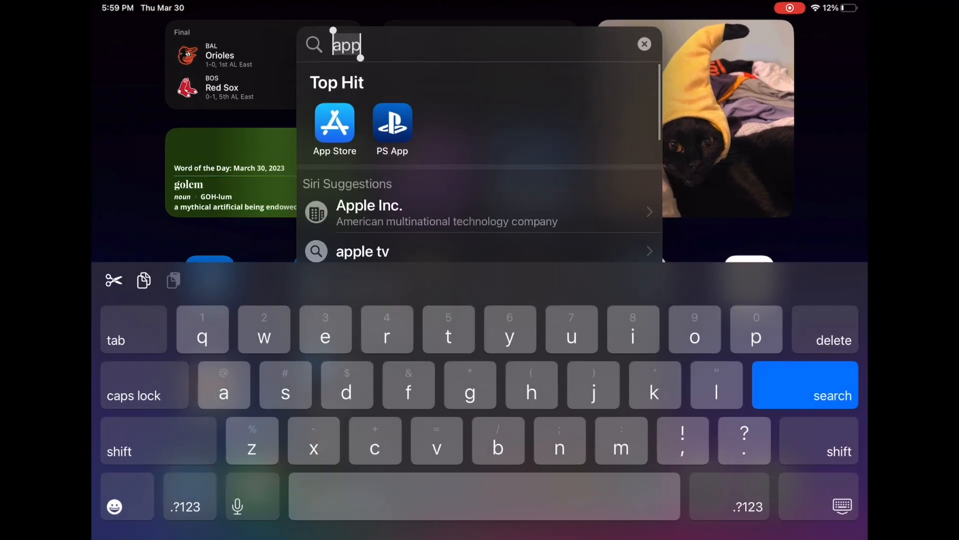
pyautogui.click(333, 122)
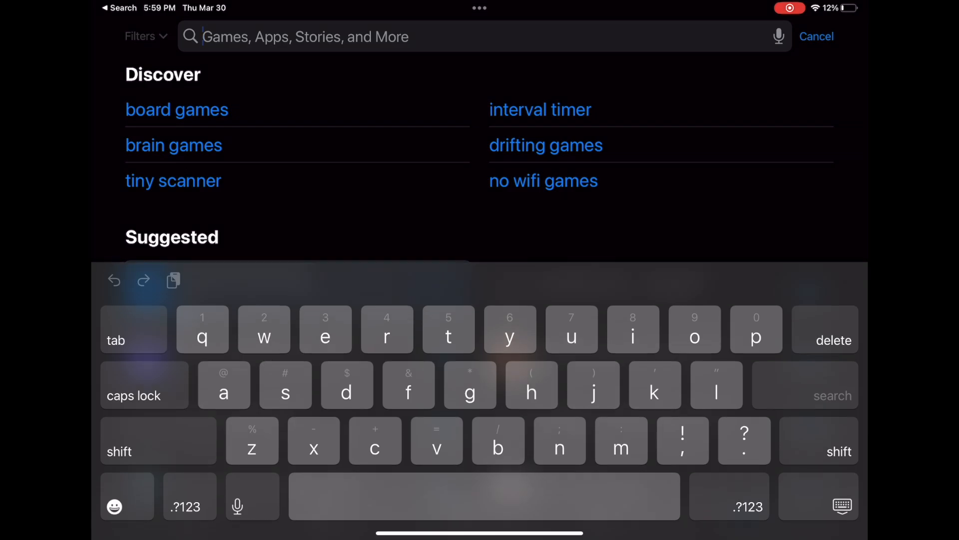
pyautogui.write('jump desktop')
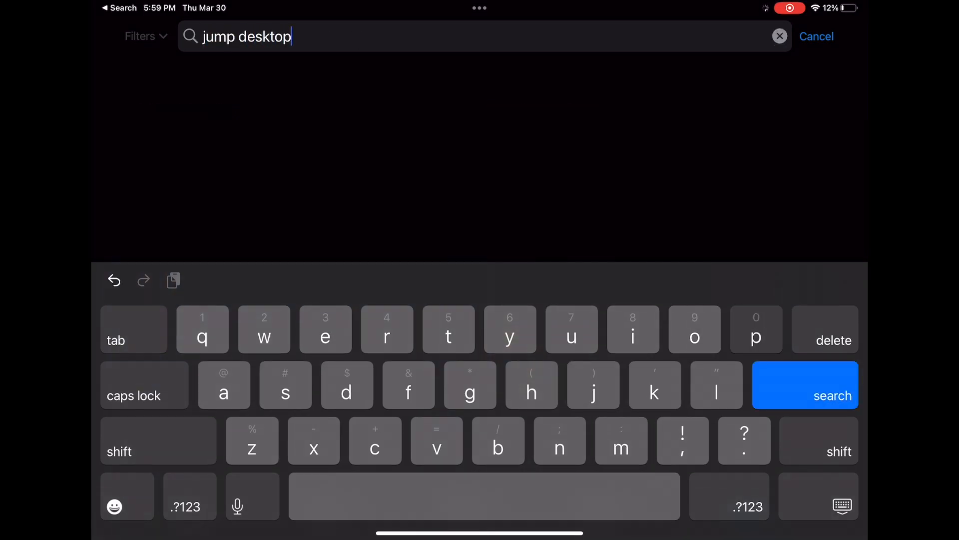
pyautogui.click(832, 395)
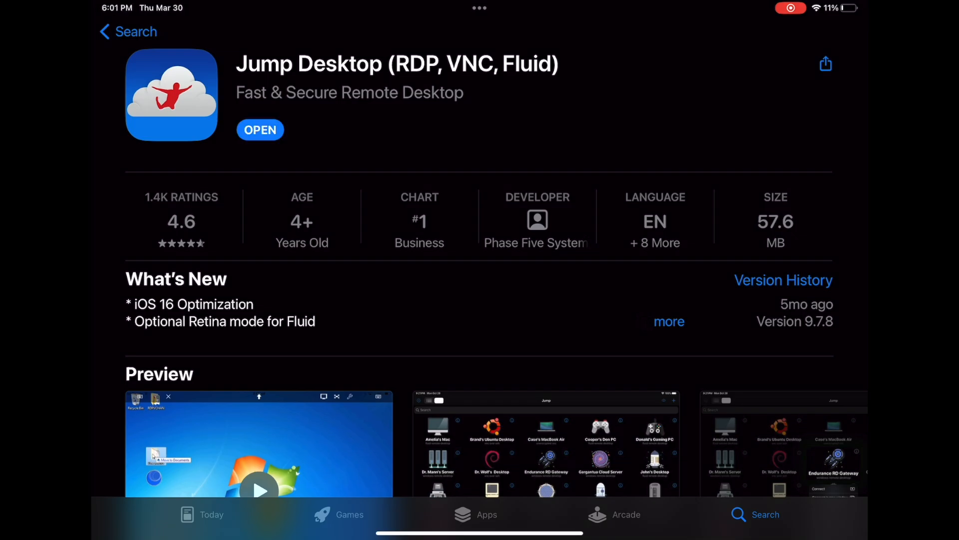
# Launch Jump Desktop, allow local network access, and connect to the listed MacBook Pro
pyautogui.click(260, 130)
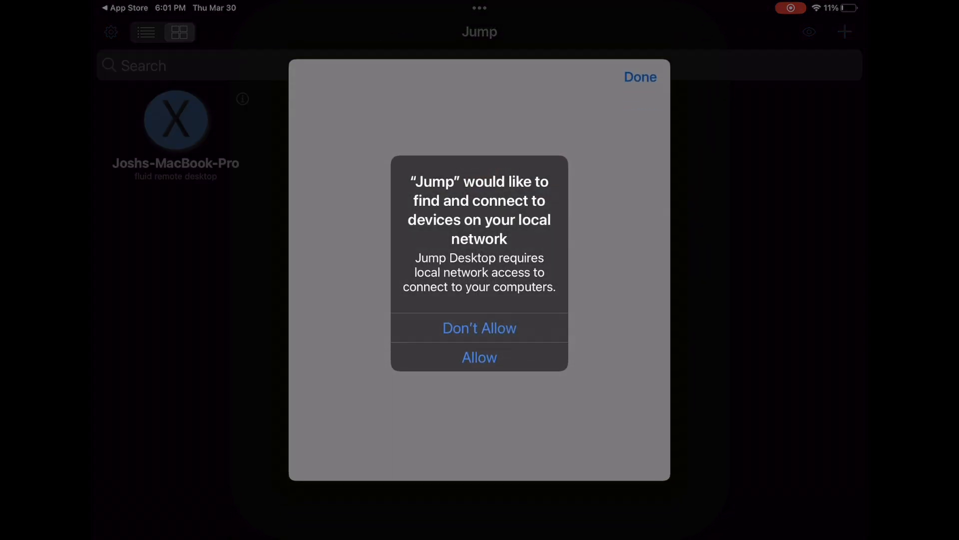
pyautogui.click(479, 357)
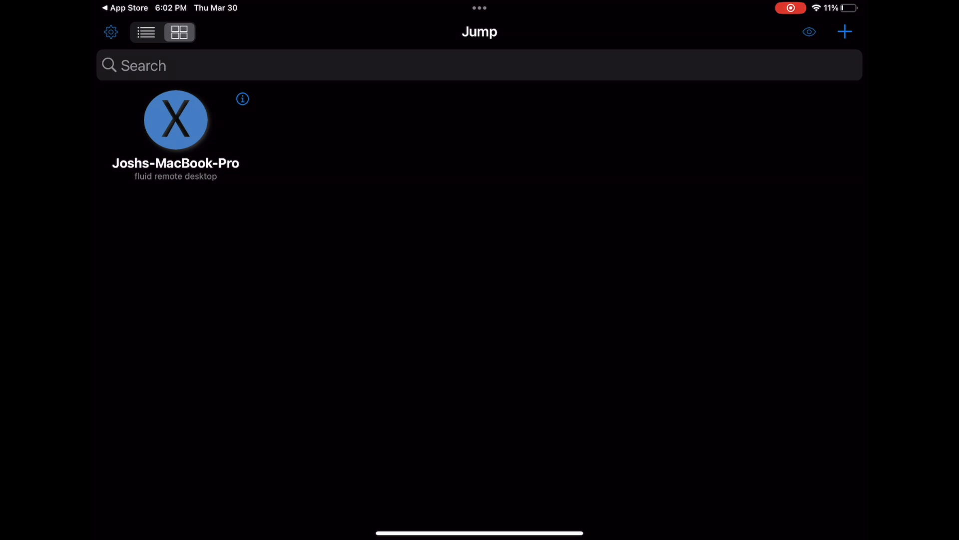
pyautogui.click(176, 119)
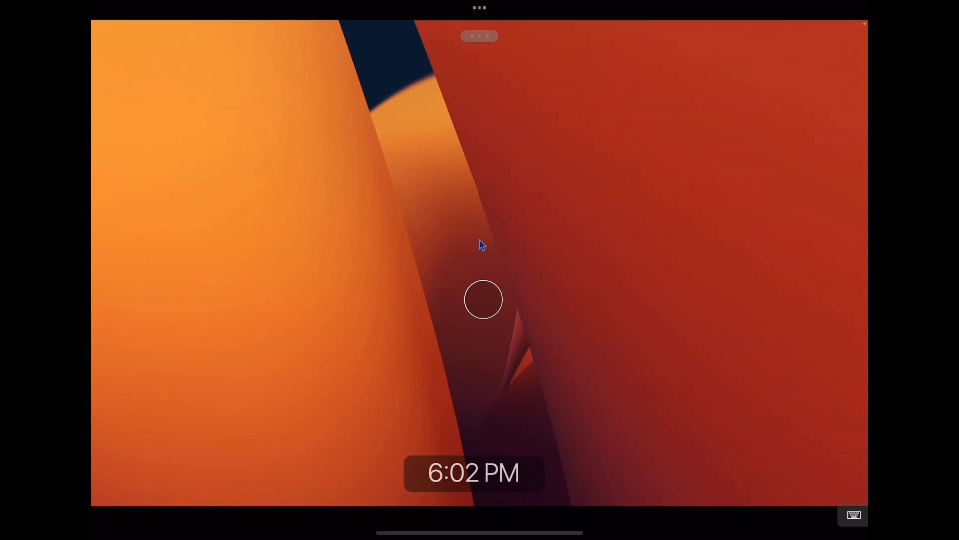
# Unlock the remote Mac and launch Safari on it via a 'safari' search, then hide the keyboard
pyautogui.click(483, 300)
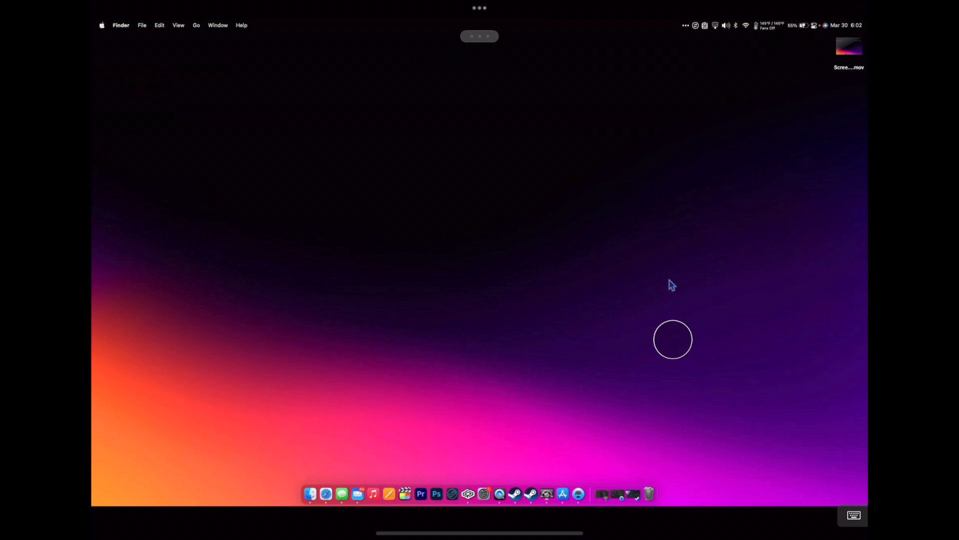
pyautogui.click(852, 513)
pyautogui.write('safar')
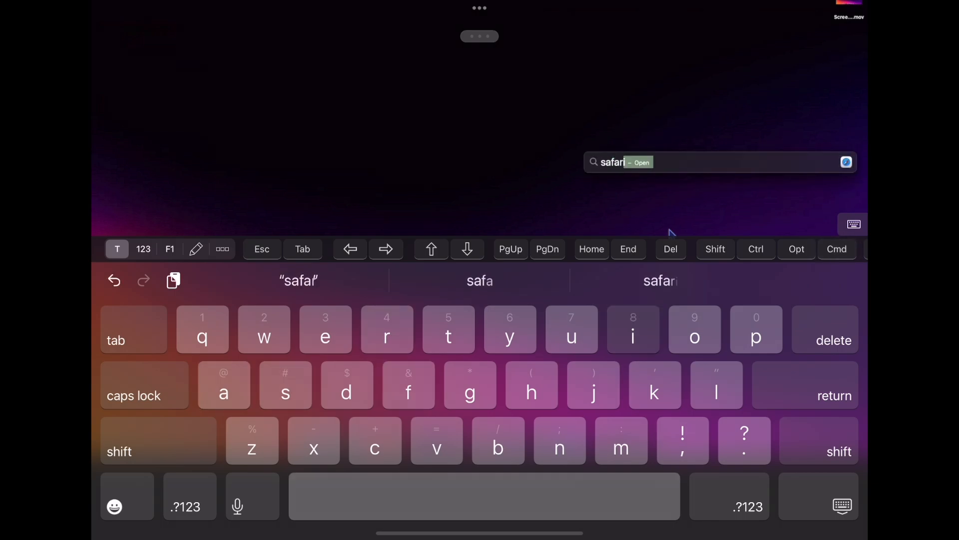
pyautogui.press('return')
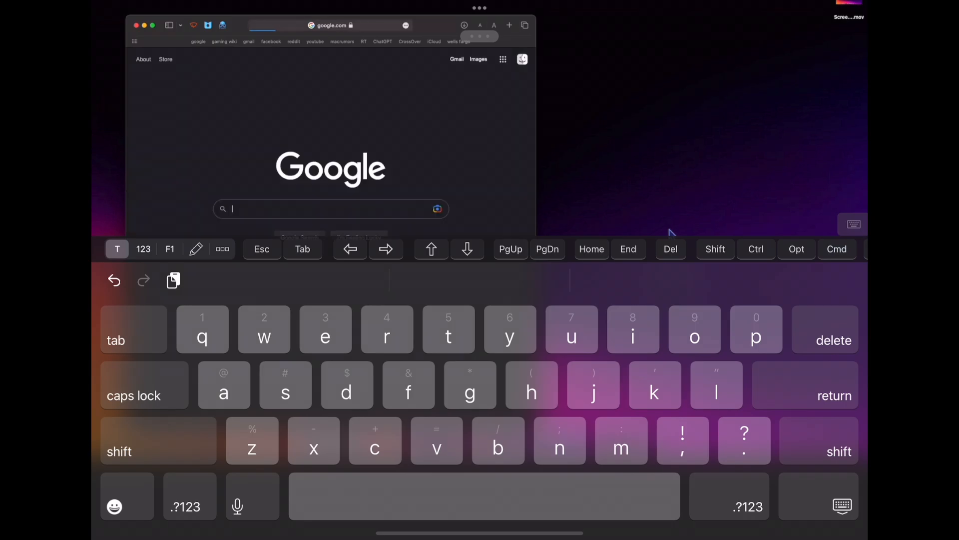
pyautogui.click(852, 224)
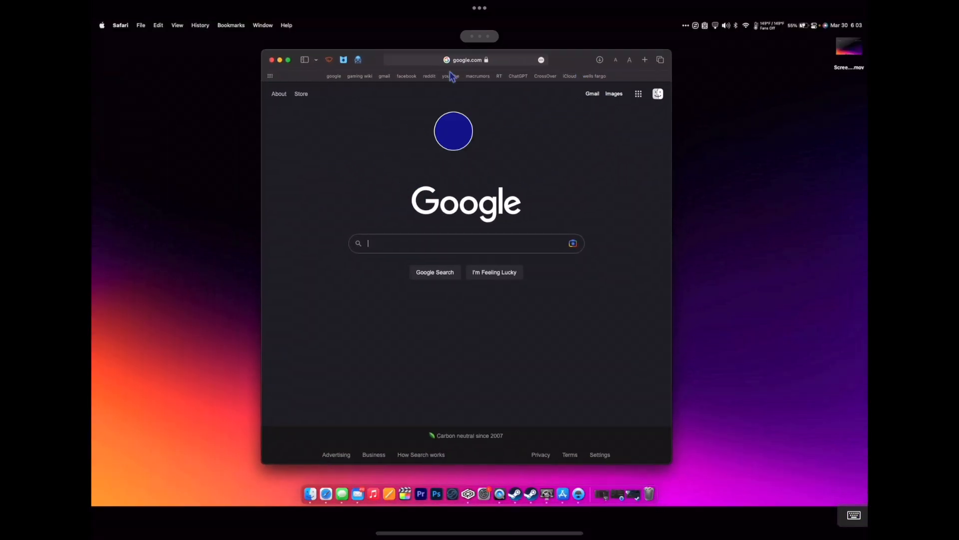
# Open YouTube, play the Nintendo Switch OLED Zelda video, then bring up Final Cut Pro from the Dock
pyautogui.click(450, 76)
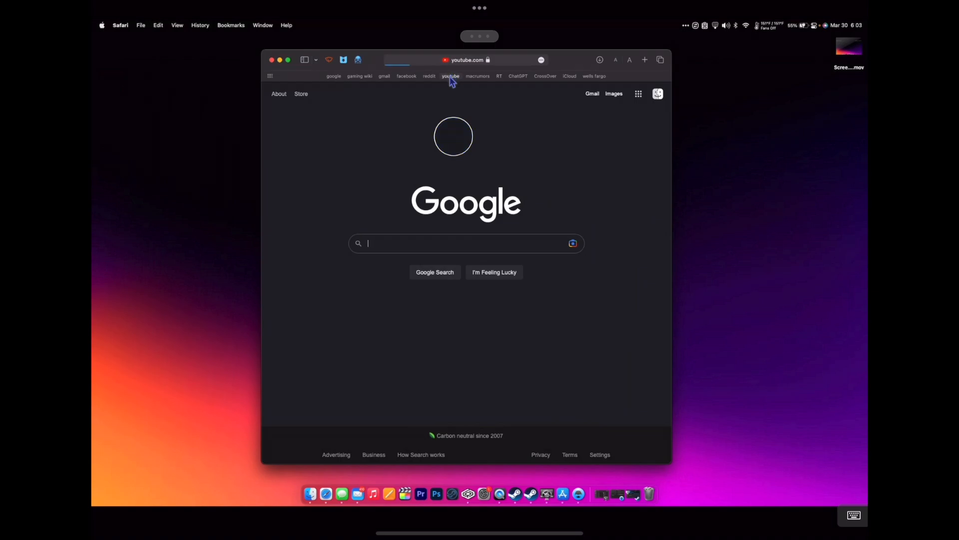
pyautogui.click(451, 76)
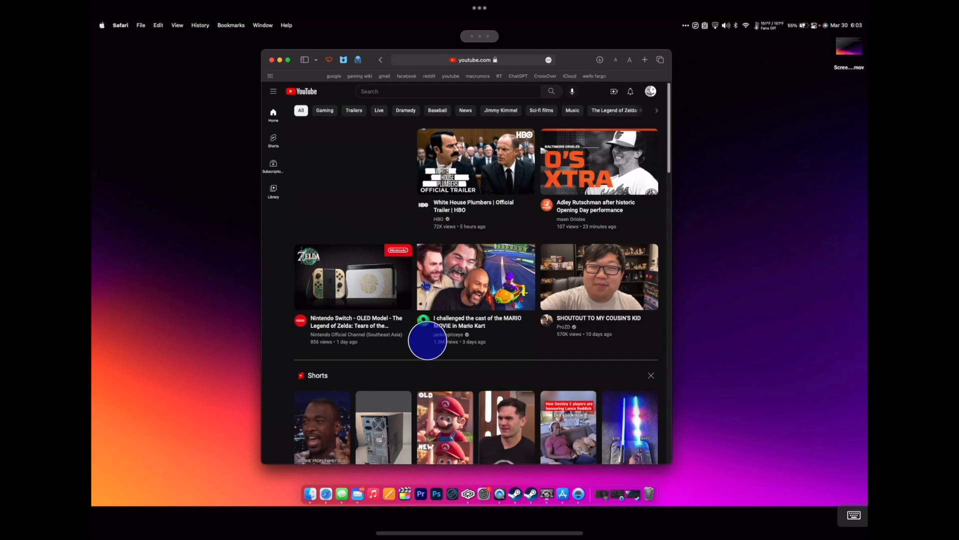
pyautogui.click(354, 277)
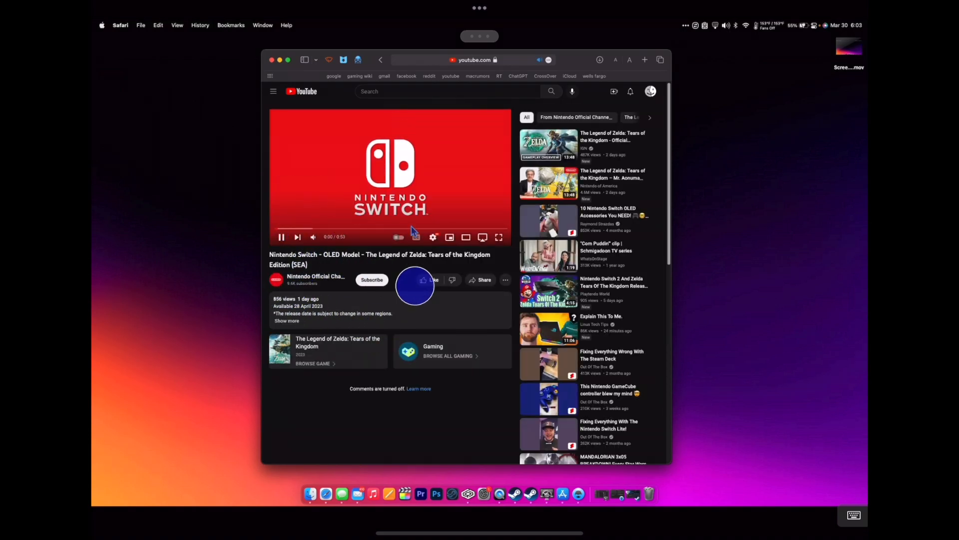
pyautogui.click(499, 237)
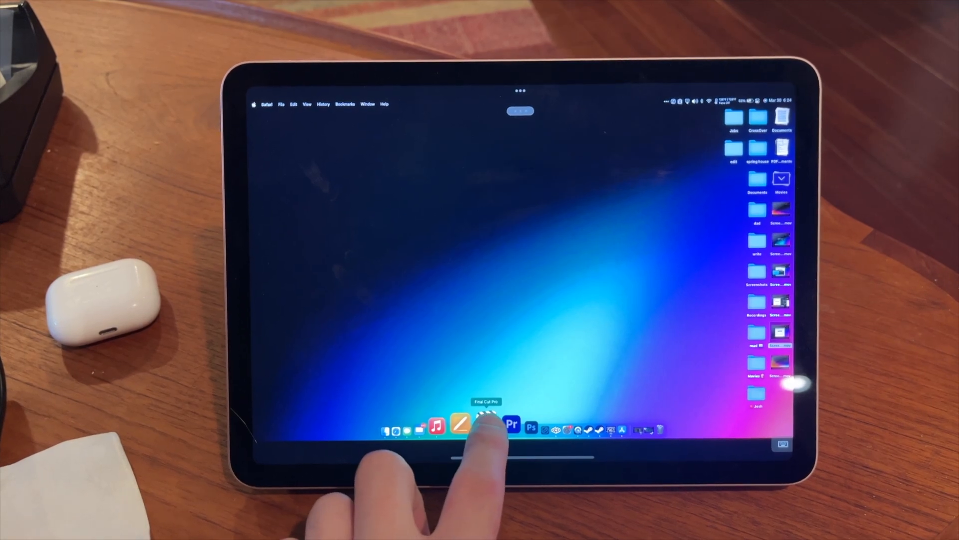
pyautogui.click(486, 424)
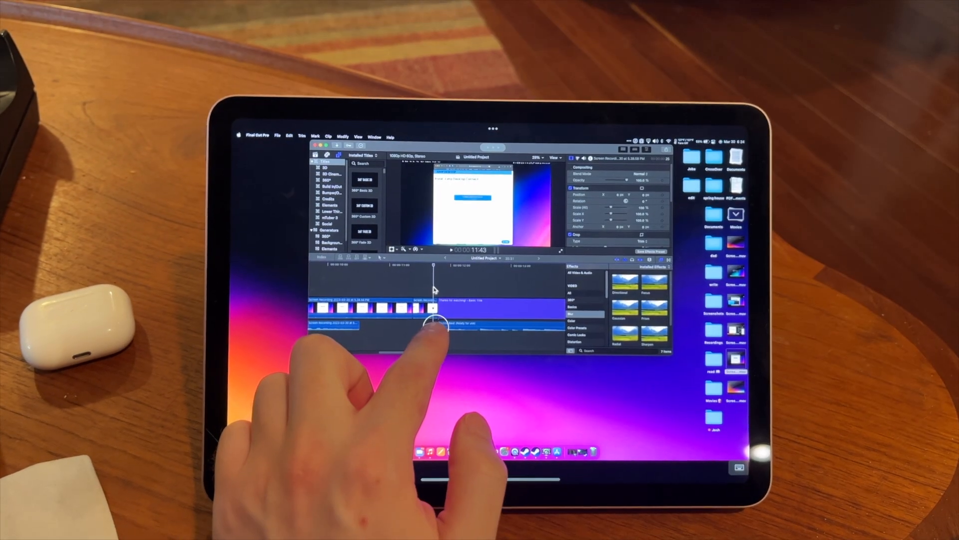